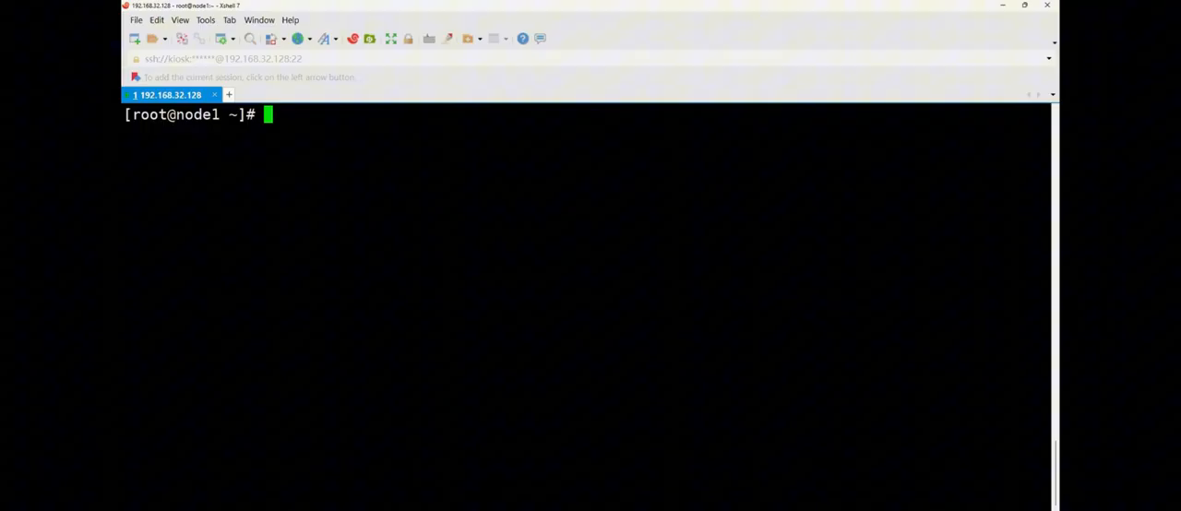
mouse_move(450, 177)
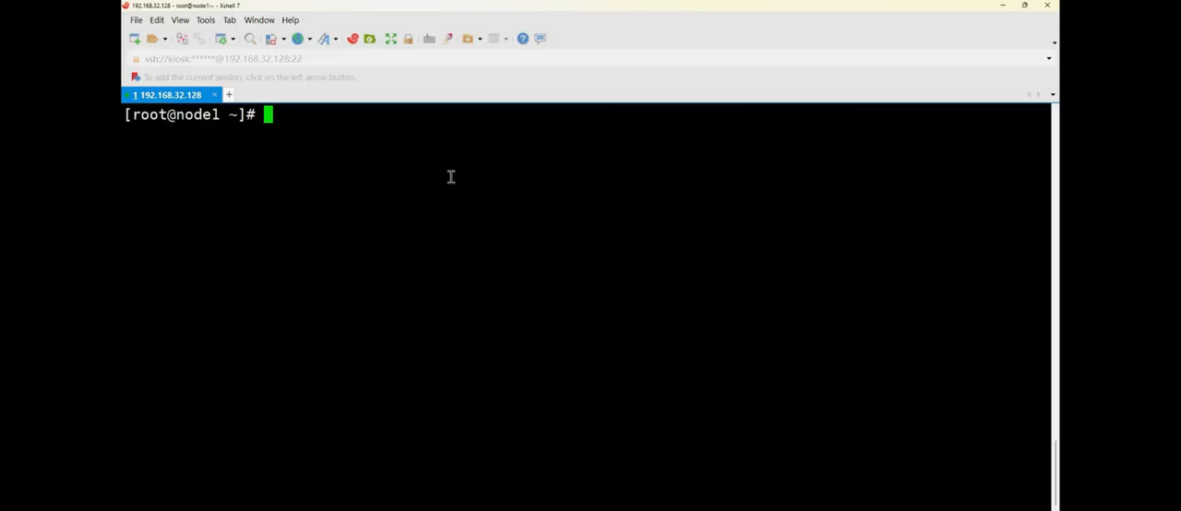
Enter grep ng /usr/share/xml/iso-codes at the prompt without running it yet.
text(grep)
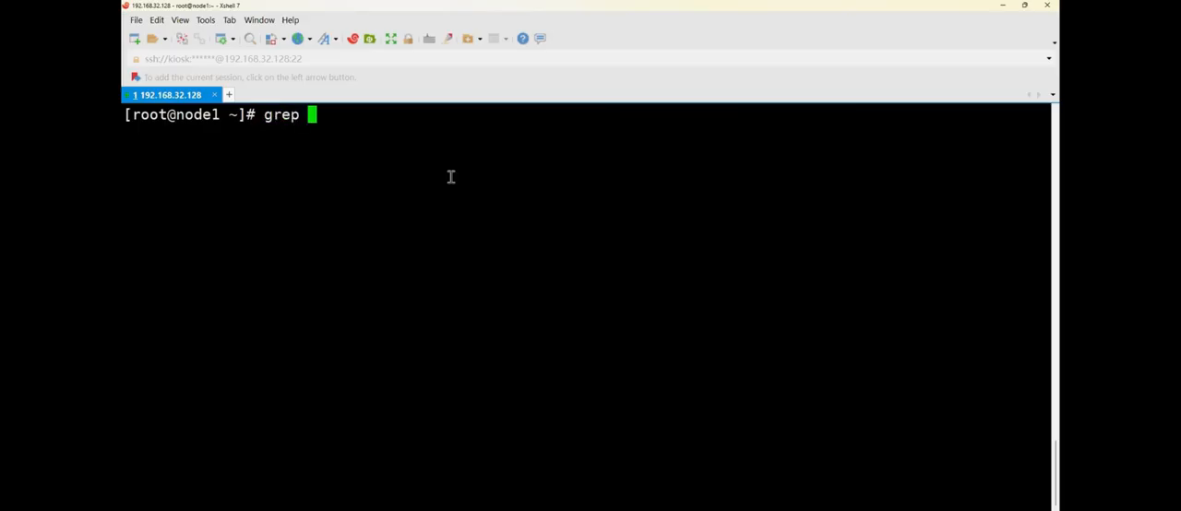
text(ng)
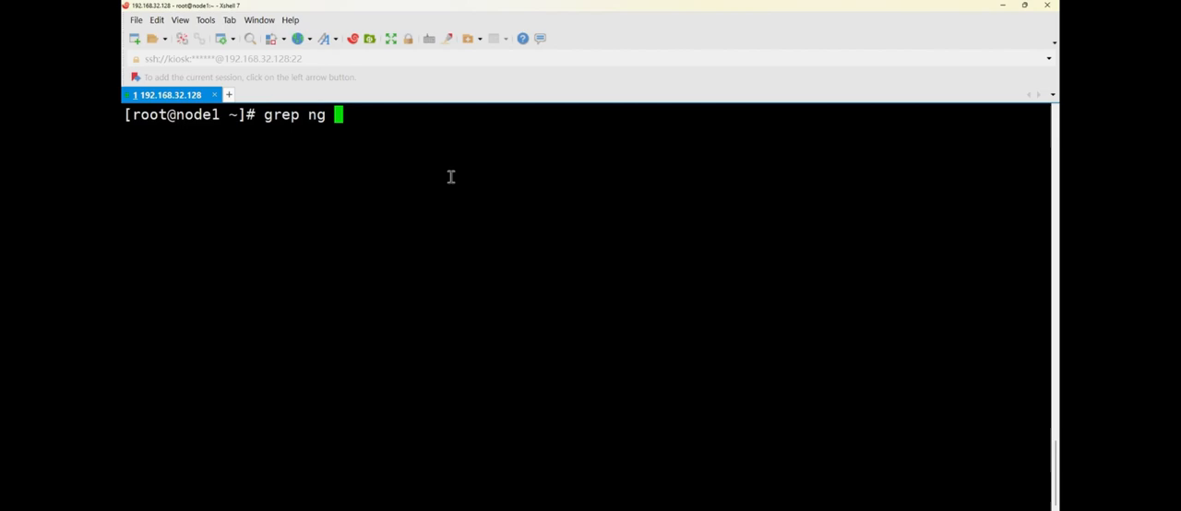
text(/)
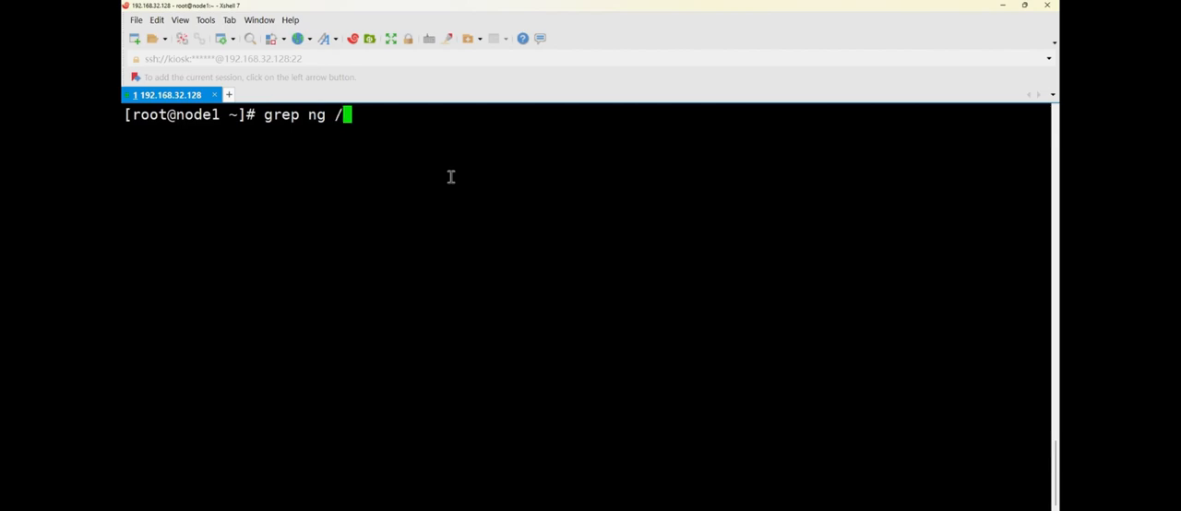
text(usr/share/)
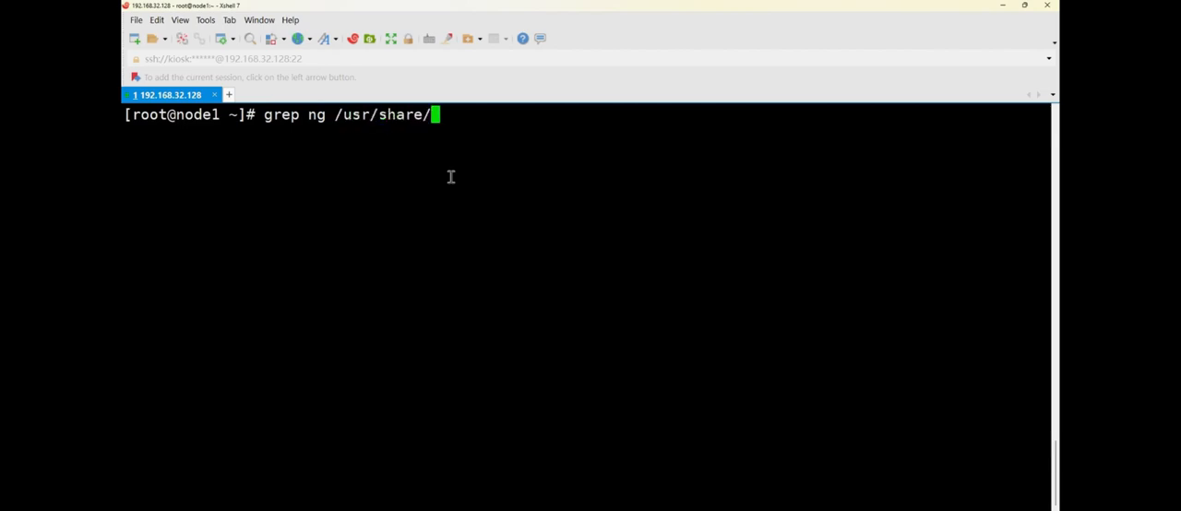
text(xml/)
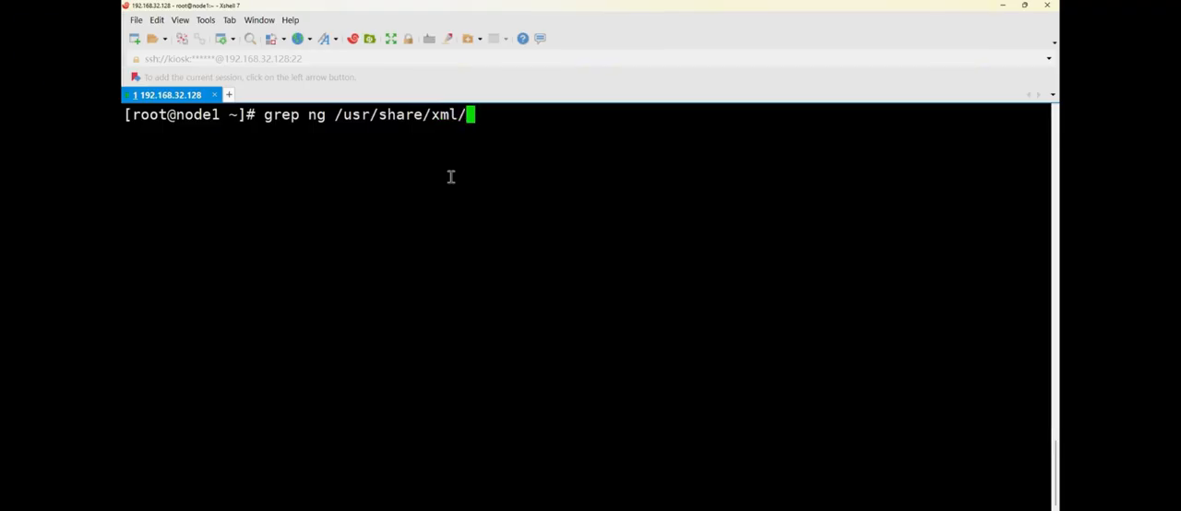
text(iso-)
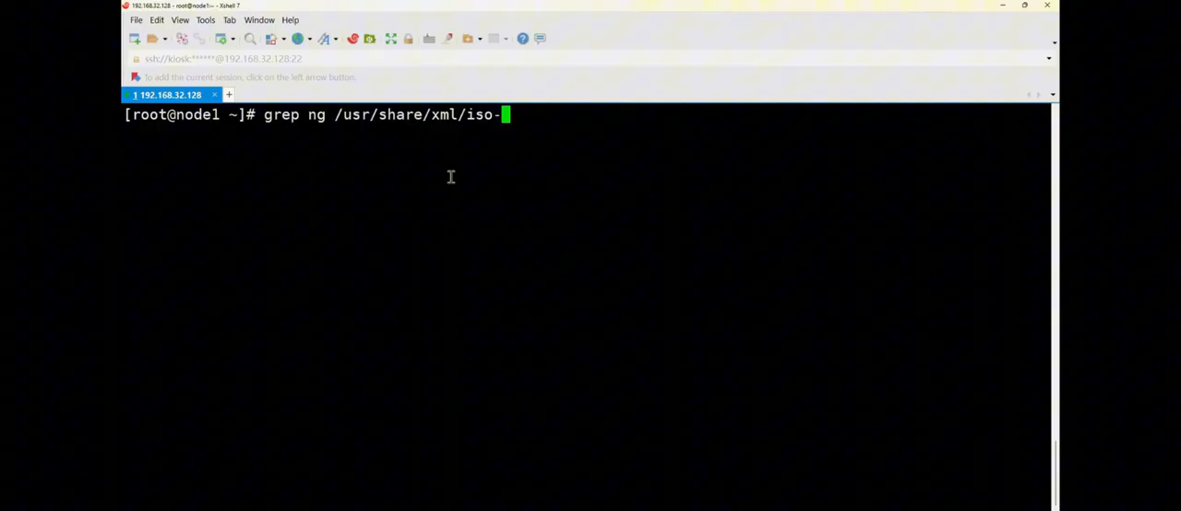
text(code)
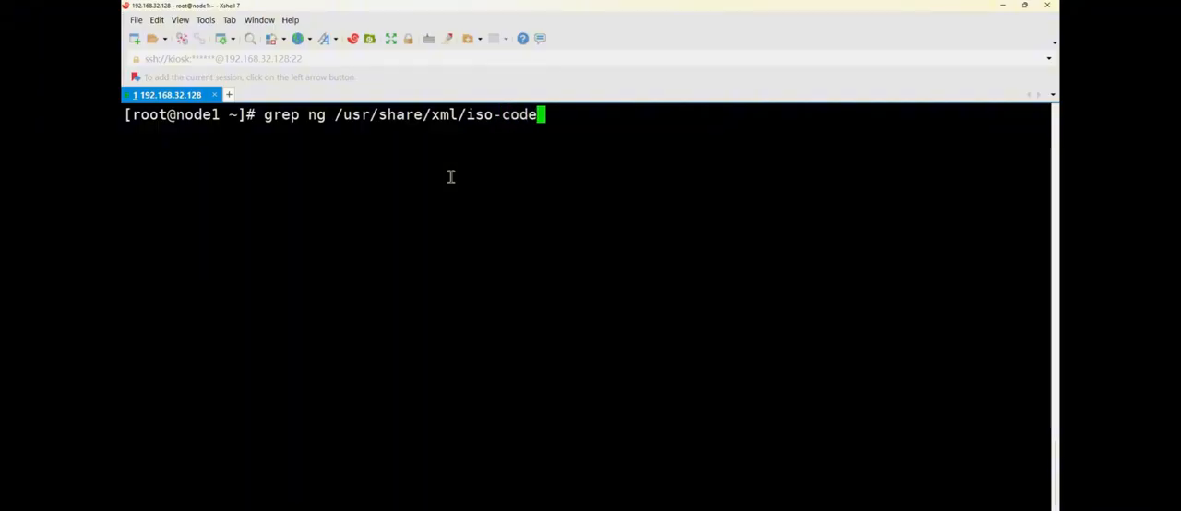
text(s)
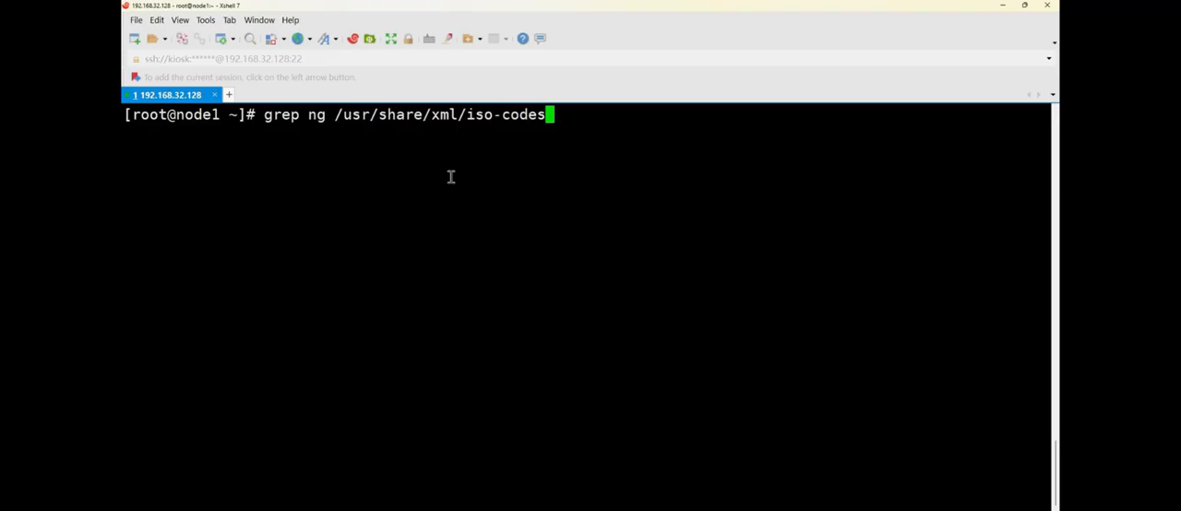
Repoint the grep at /usr/share/xml/fontconfig/fonts.dtd and run it to list lines containing ng.
key(BackSpace)
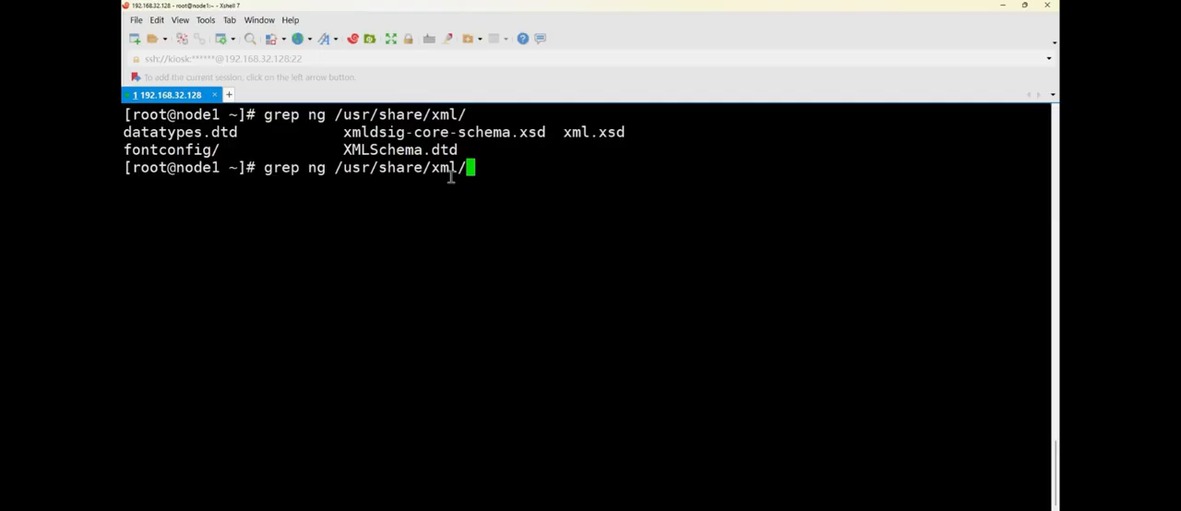
text(fontconfig/)
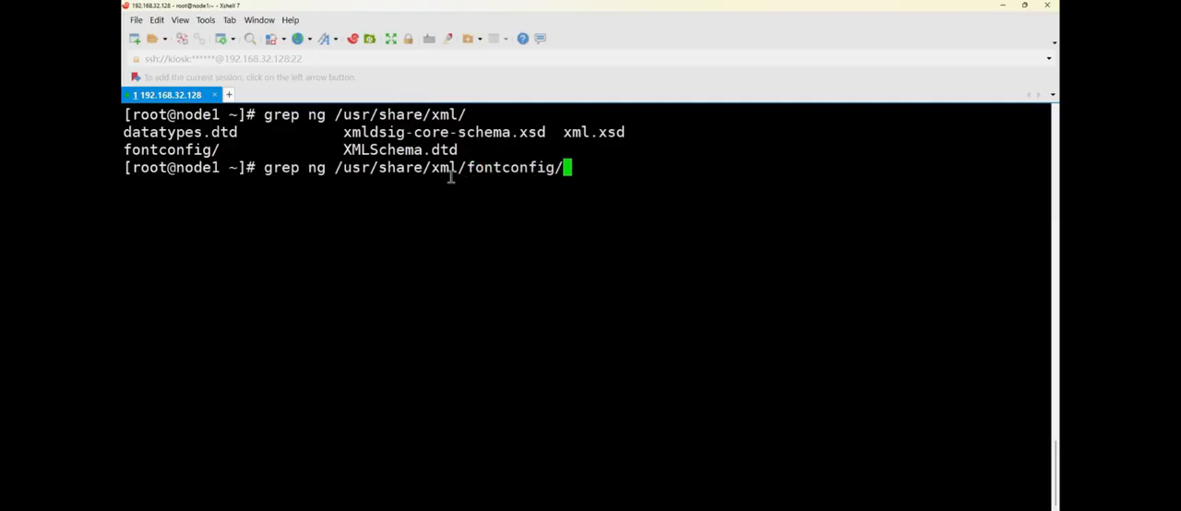
text(fonts.dtd)
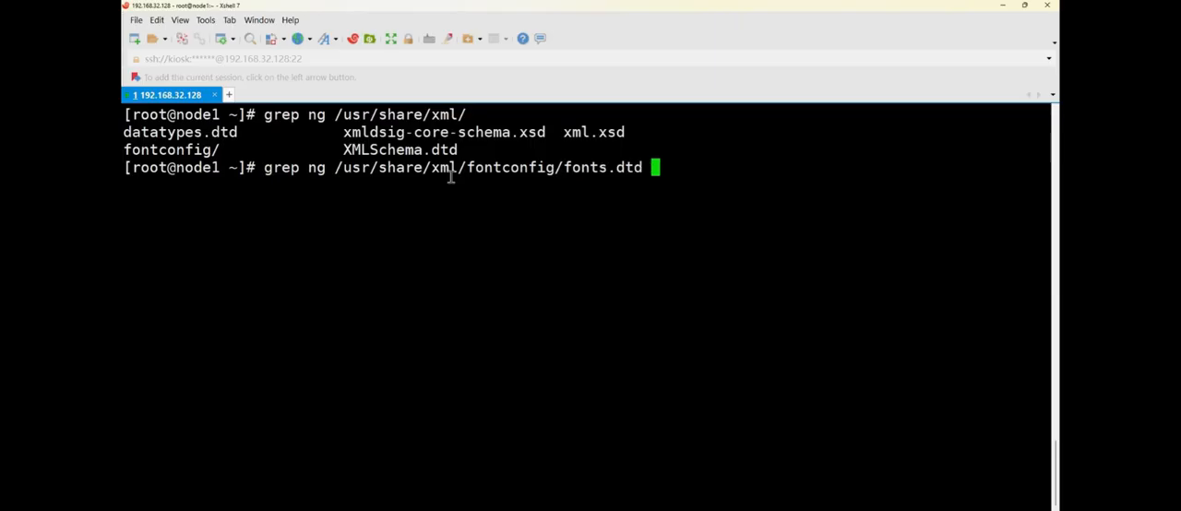
key(Return)
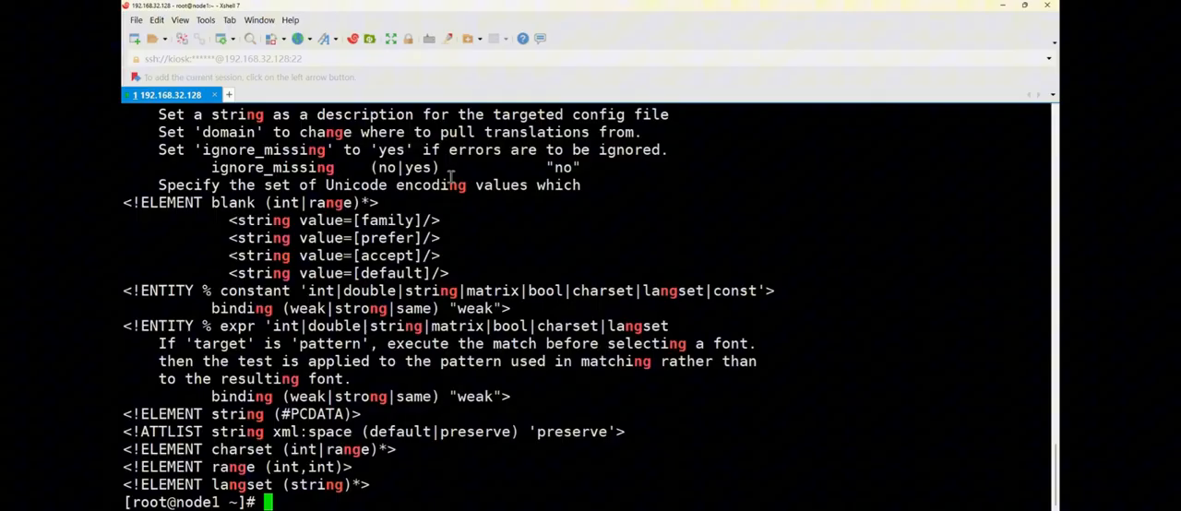
Rerun the fonts.dtd grep for ng with its output redirected into /root/list.
text(grep ng /usr/share/xml/fontconfig/fonts.dtd)
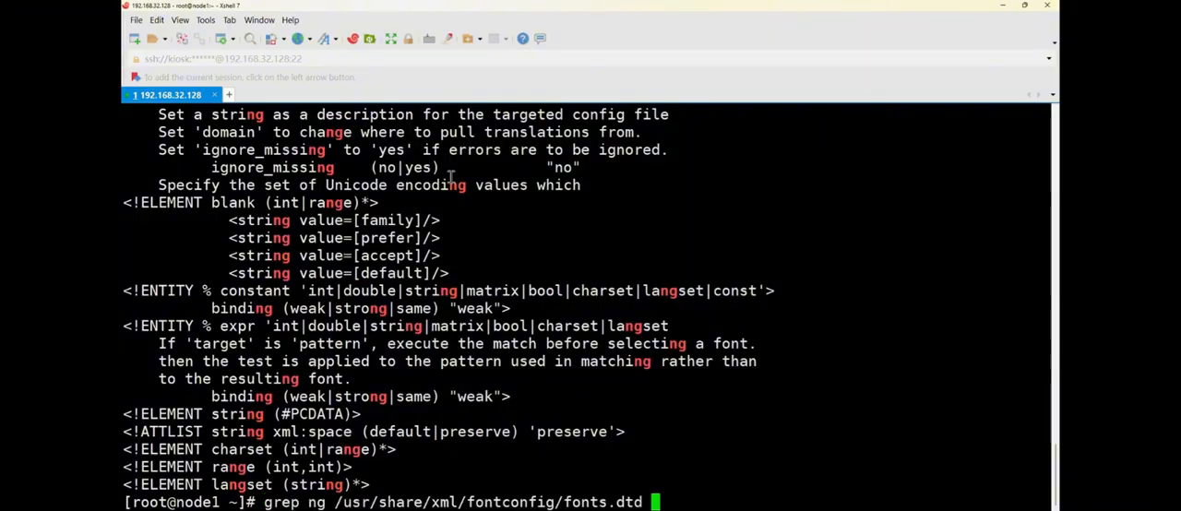
text(> /)
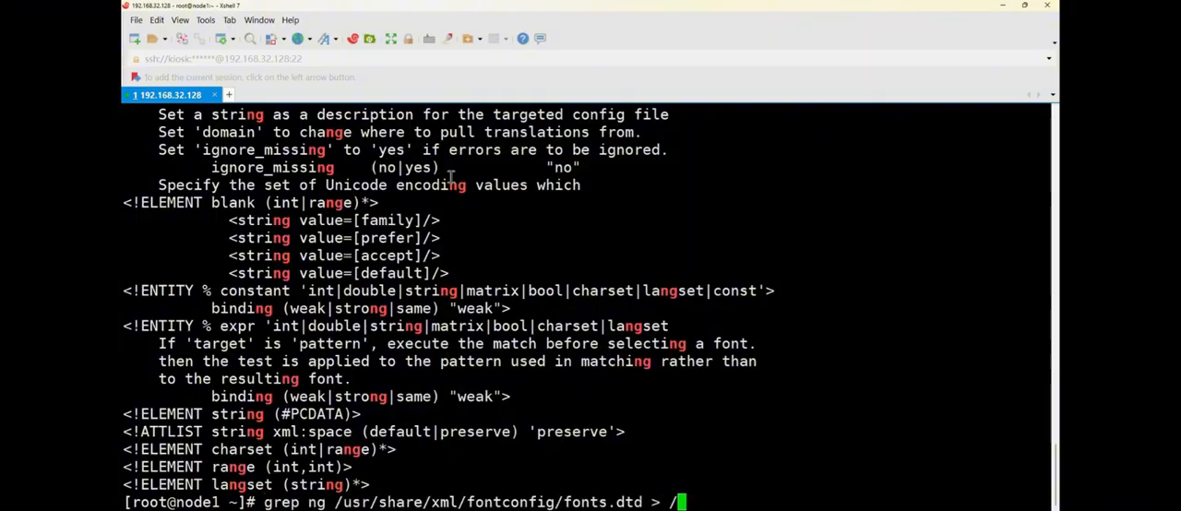
text(root)
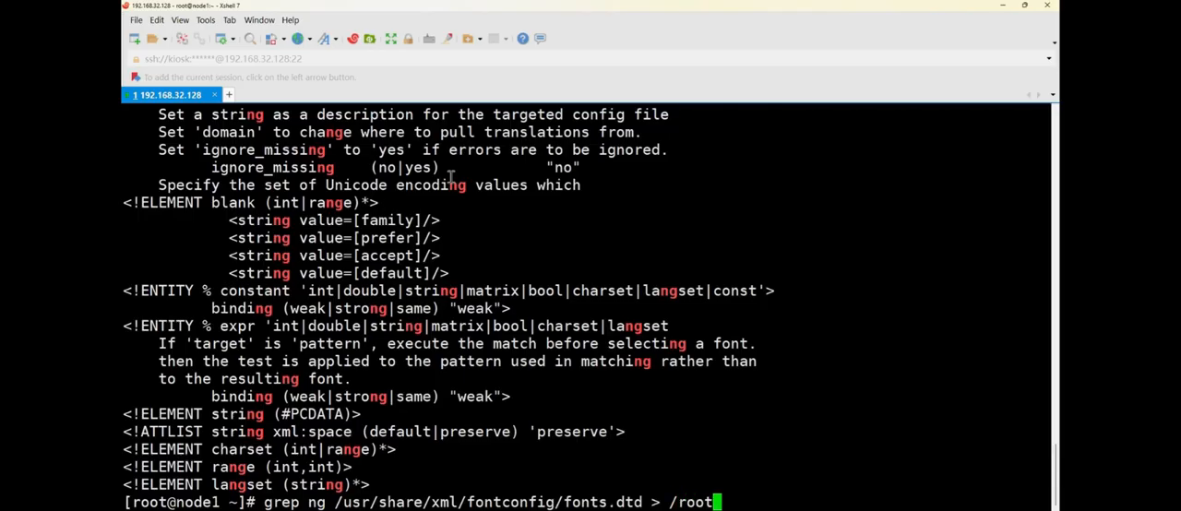
text(lis)
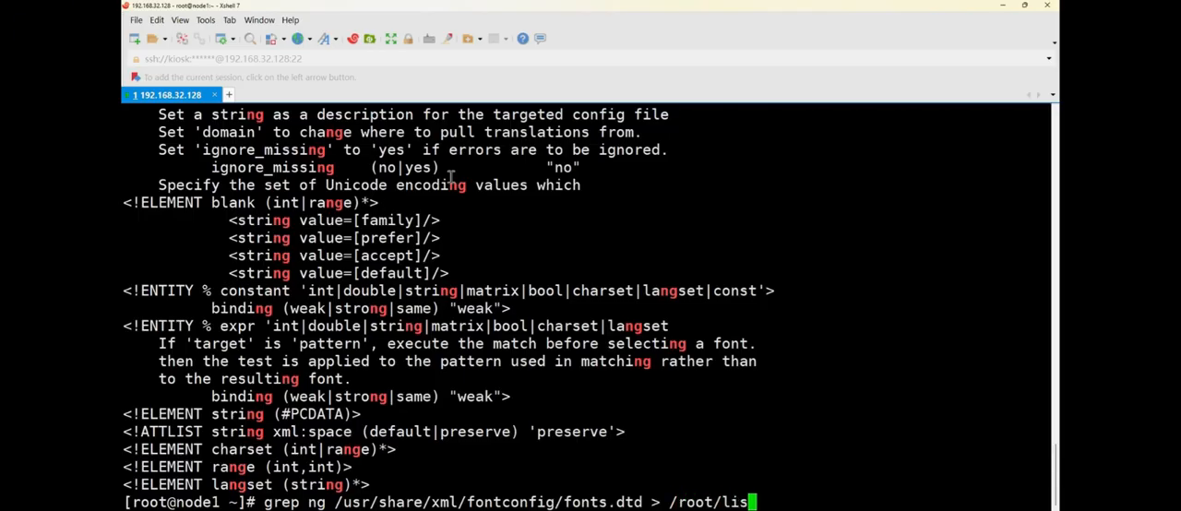
text(t)
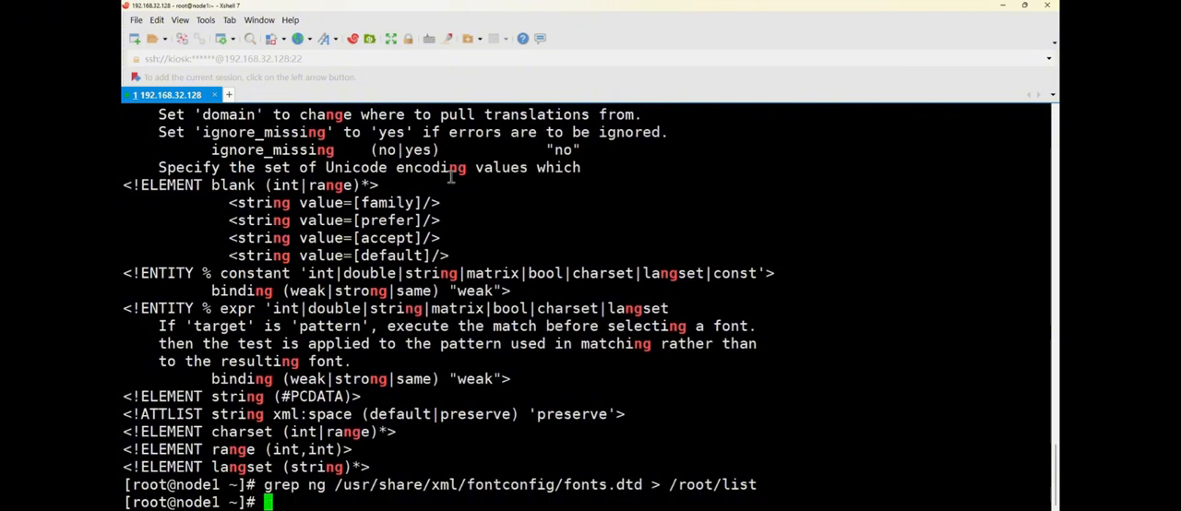
text(ca)
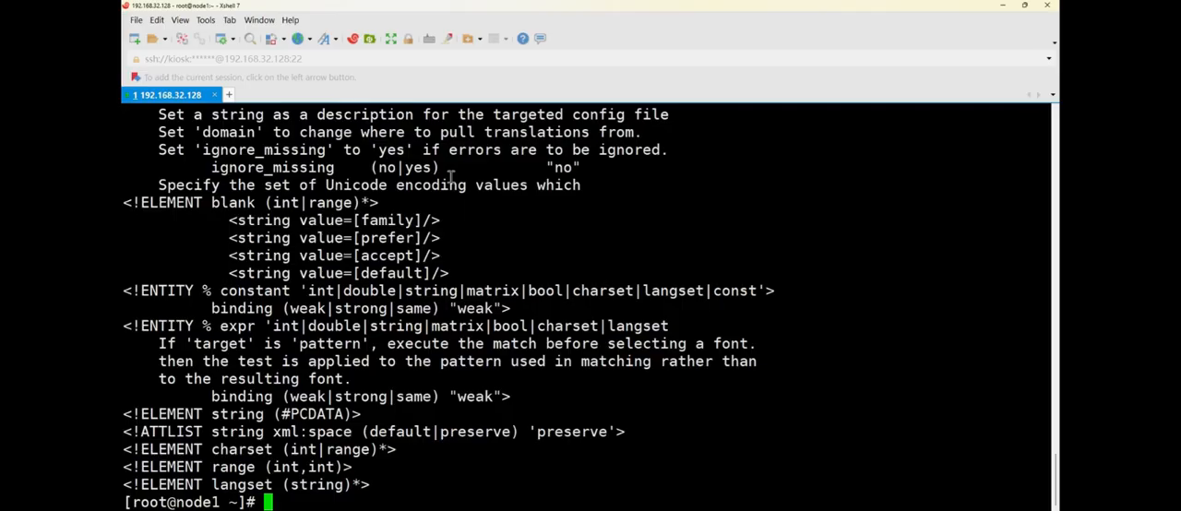
text(fin)
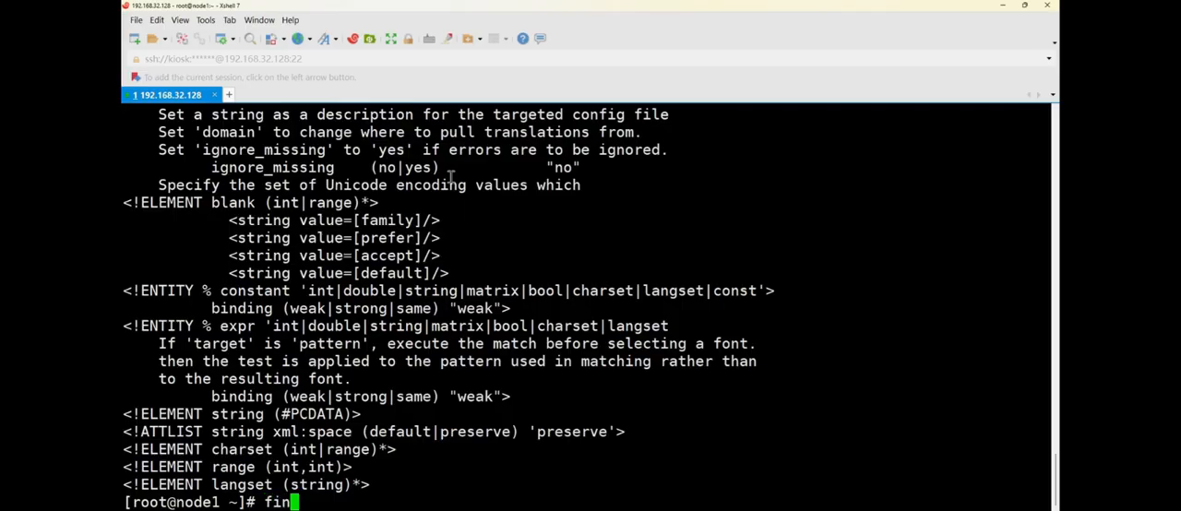
text(d)
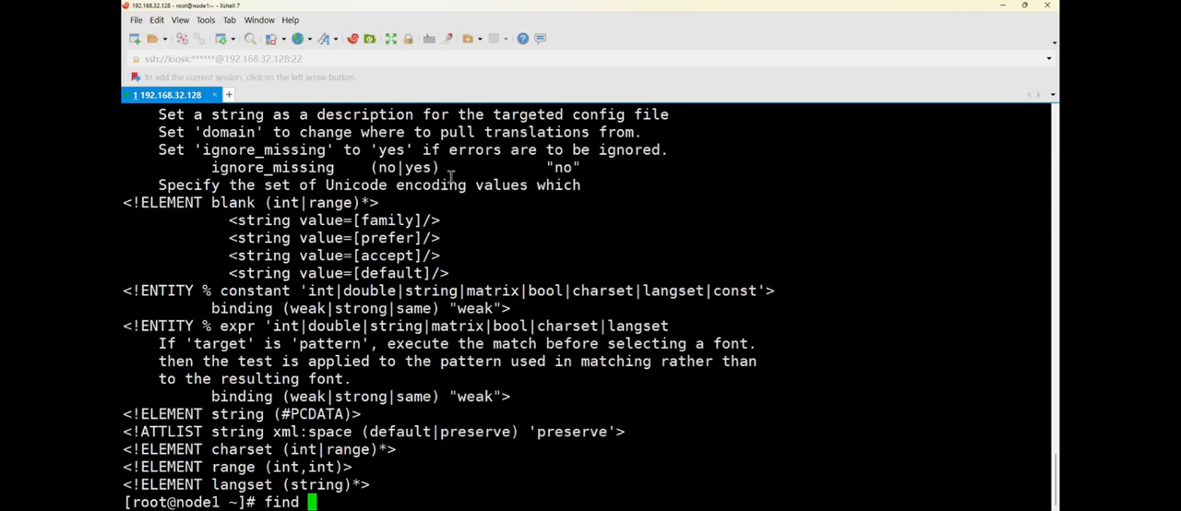
text(-)
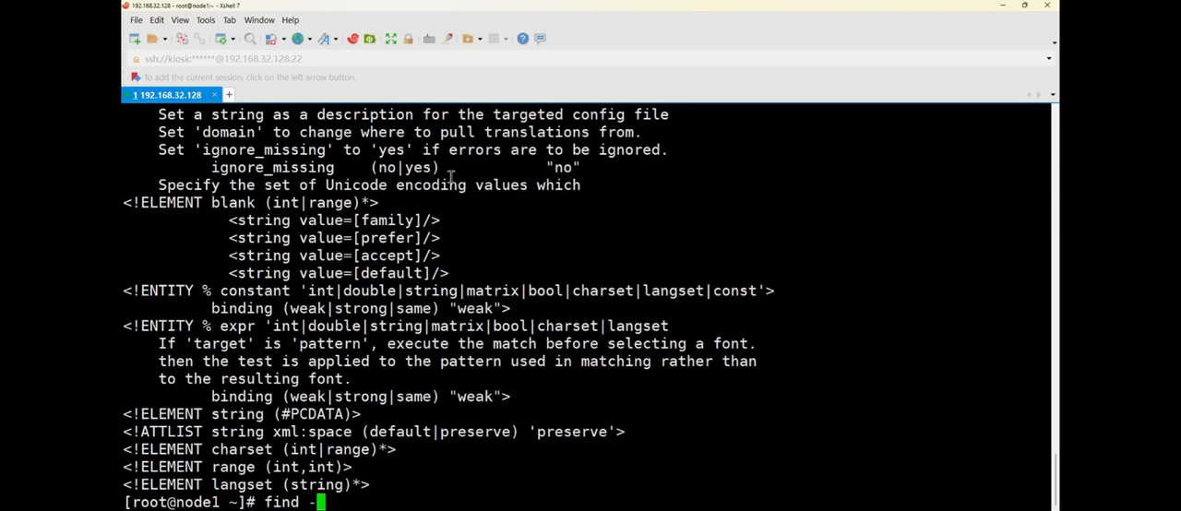
text(-user)
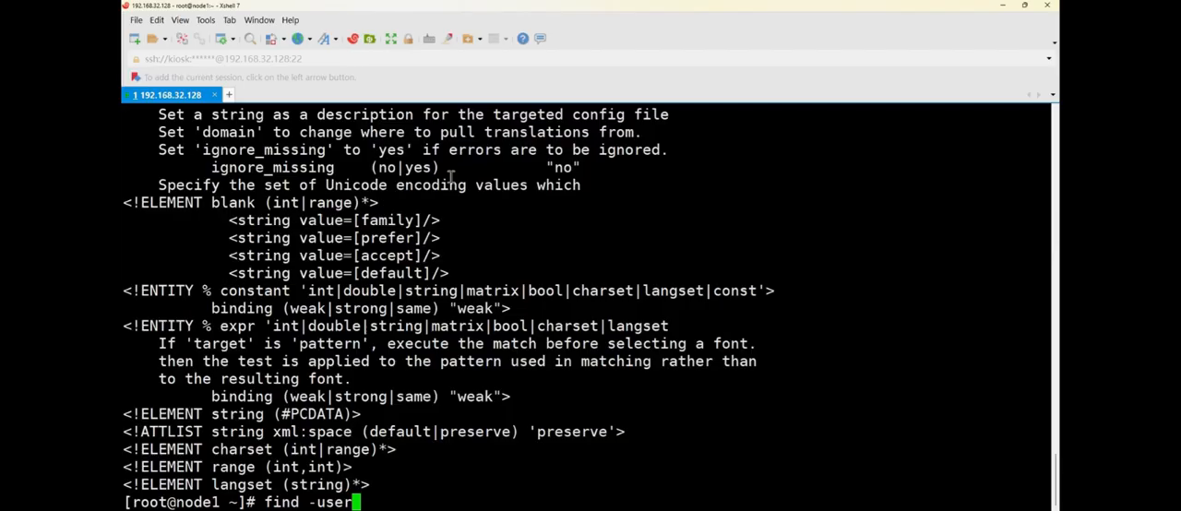
text(-name)
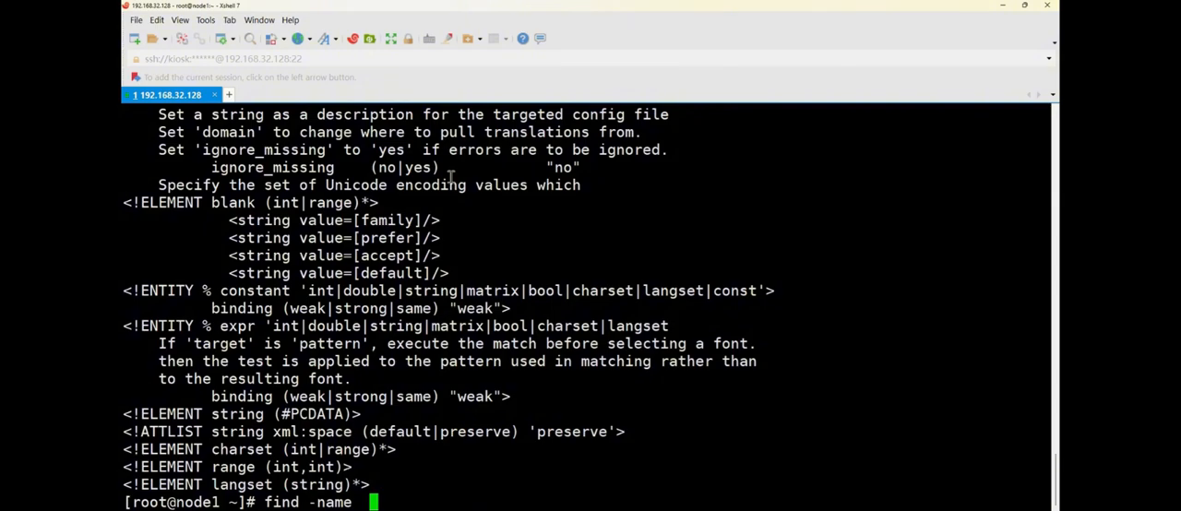
text(-type)
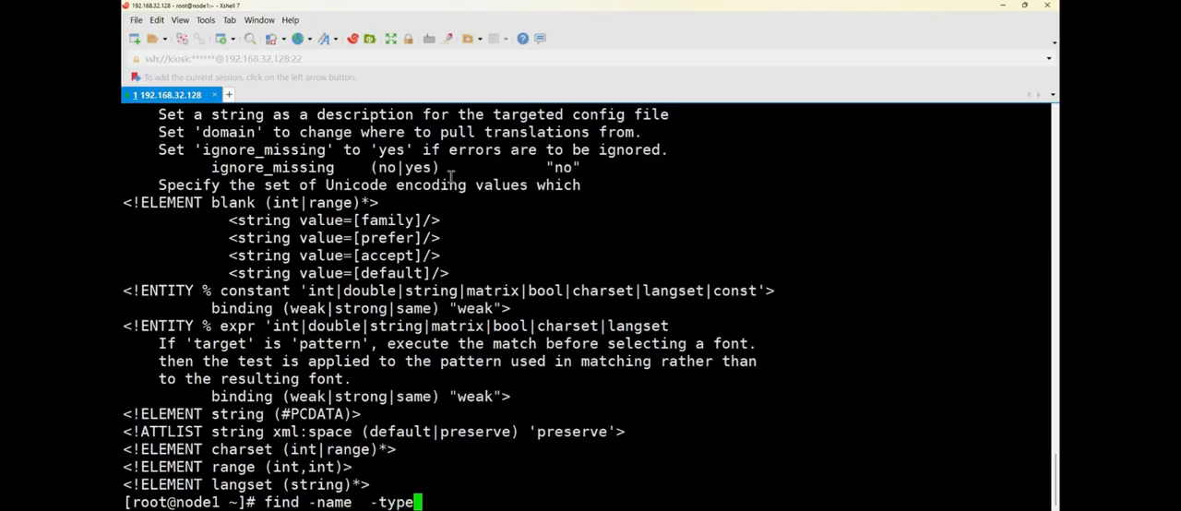
text(f d)
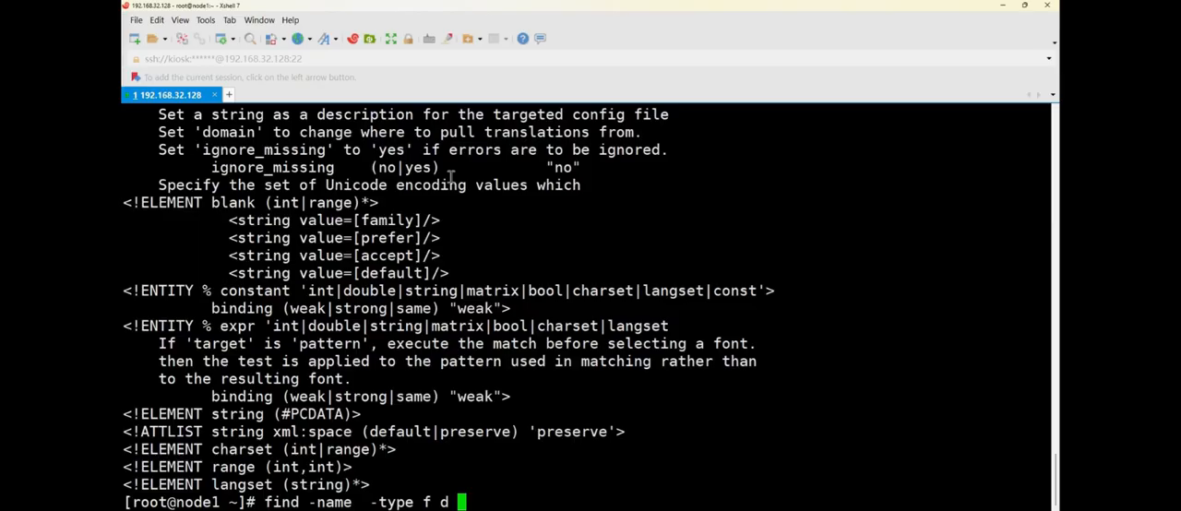
key(BackSpace)
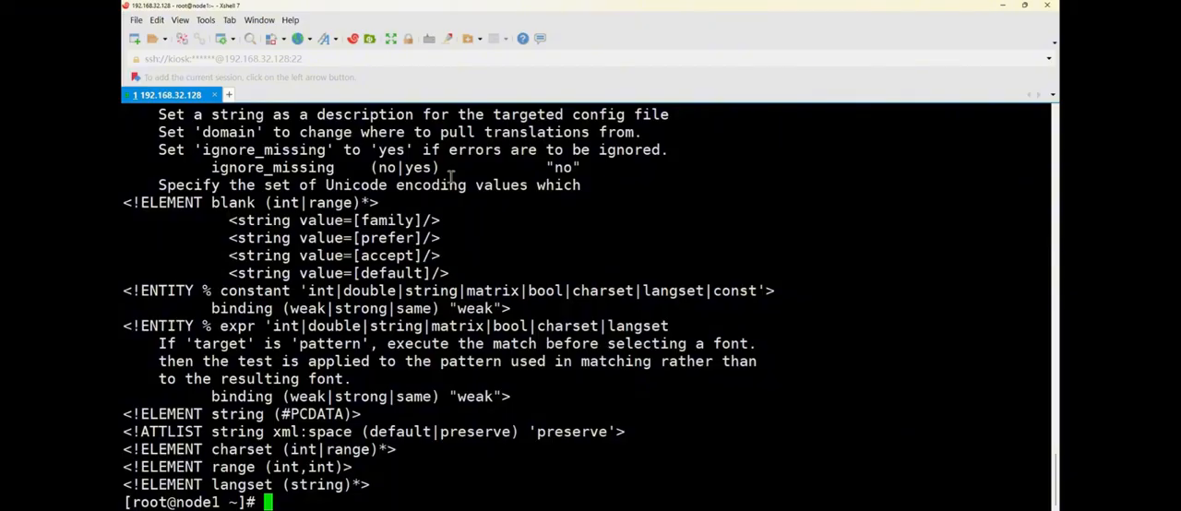
Enter grep ng on fonts.dtd with > /root/list, then strip the redirection and submit.
text(grep)
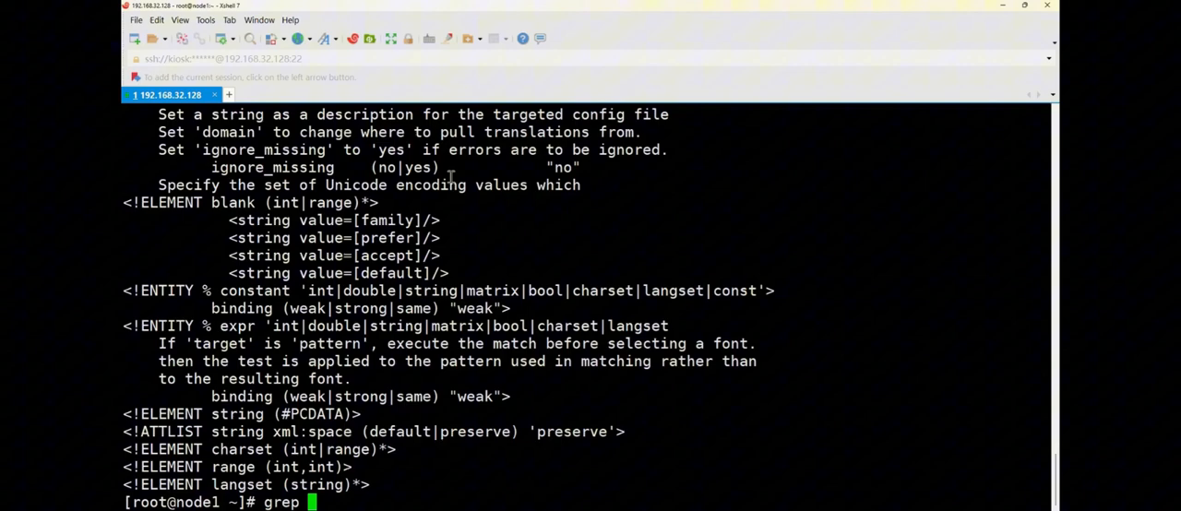
text(ng)
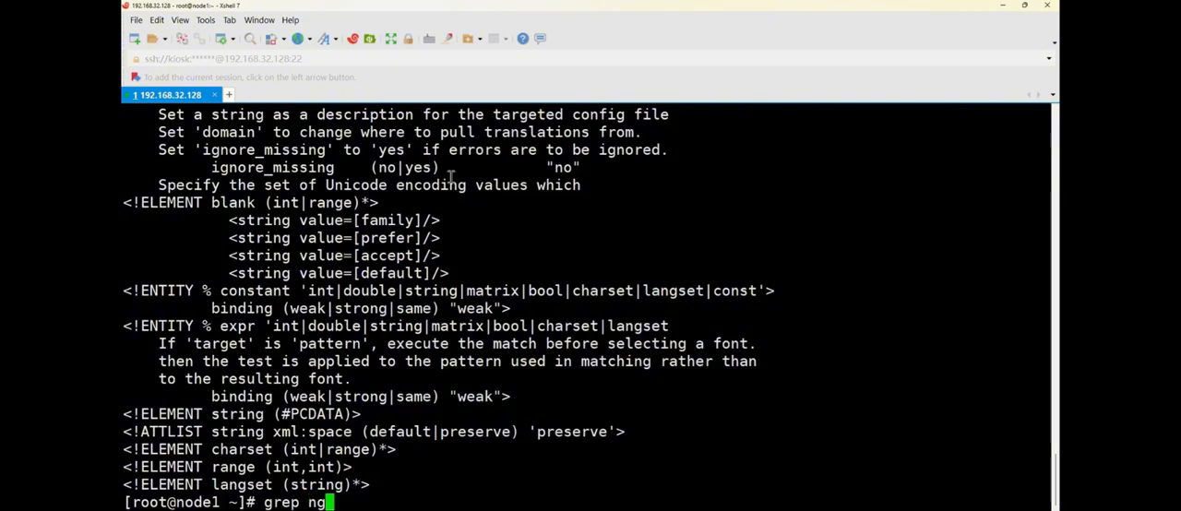
text(/usr/share/xml/fontconfig/fonts.dtd > /root/list)
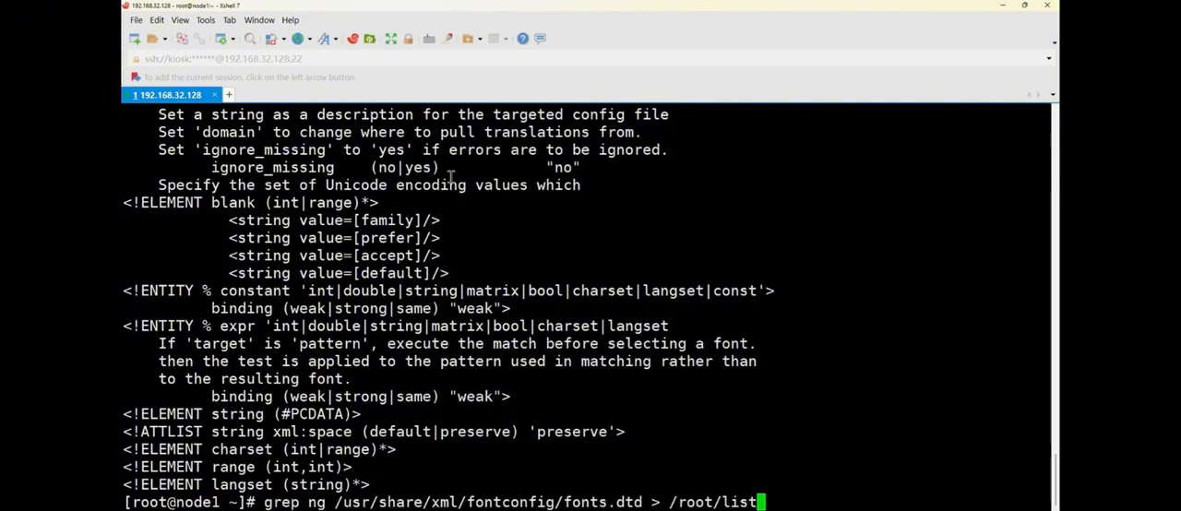
key(BackSpace)
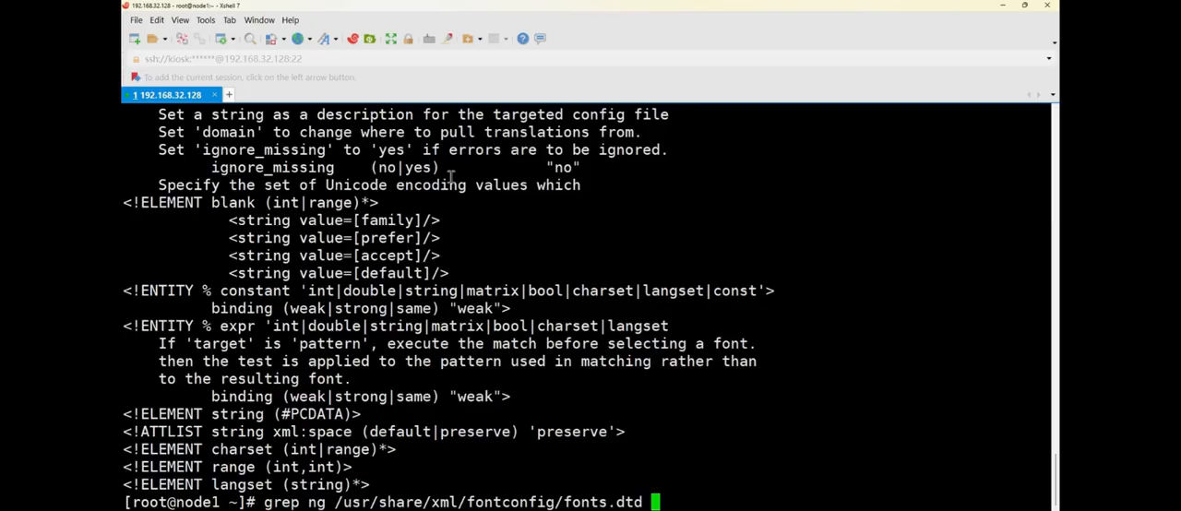
key(Return)
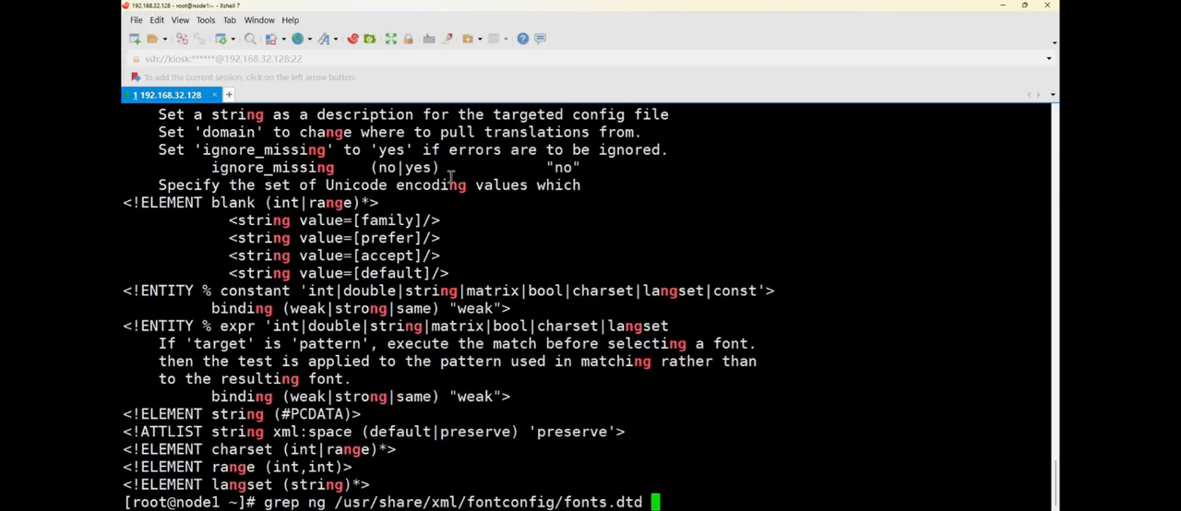